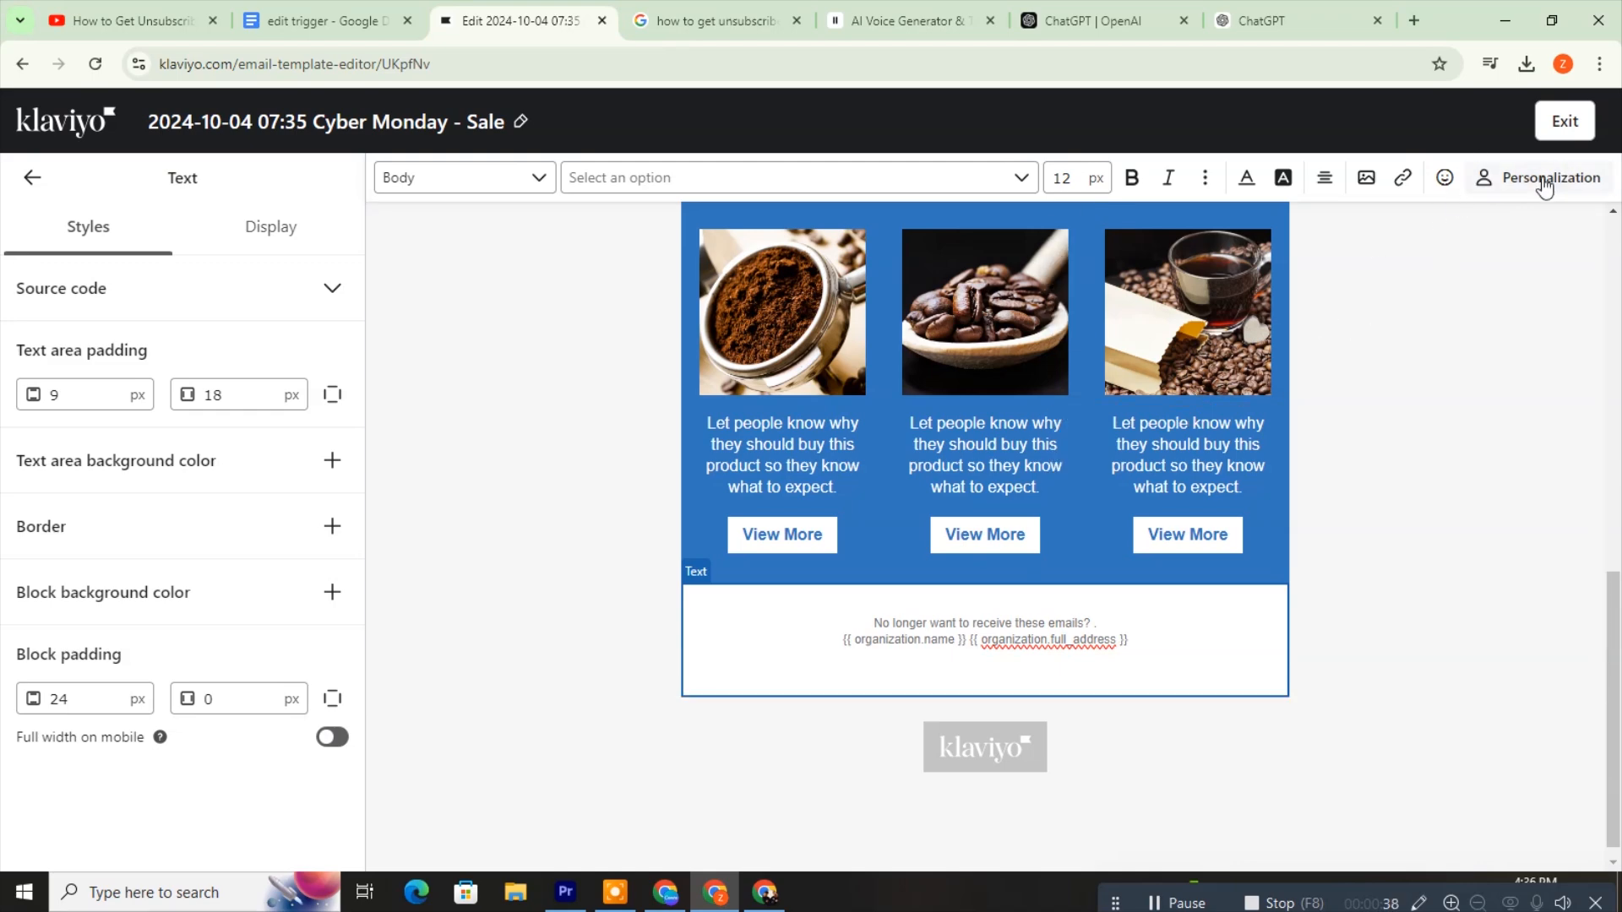
# Show the footer text's personalization tags with the tag-type filter list expanded.
pyautogui.click(1551, 177)
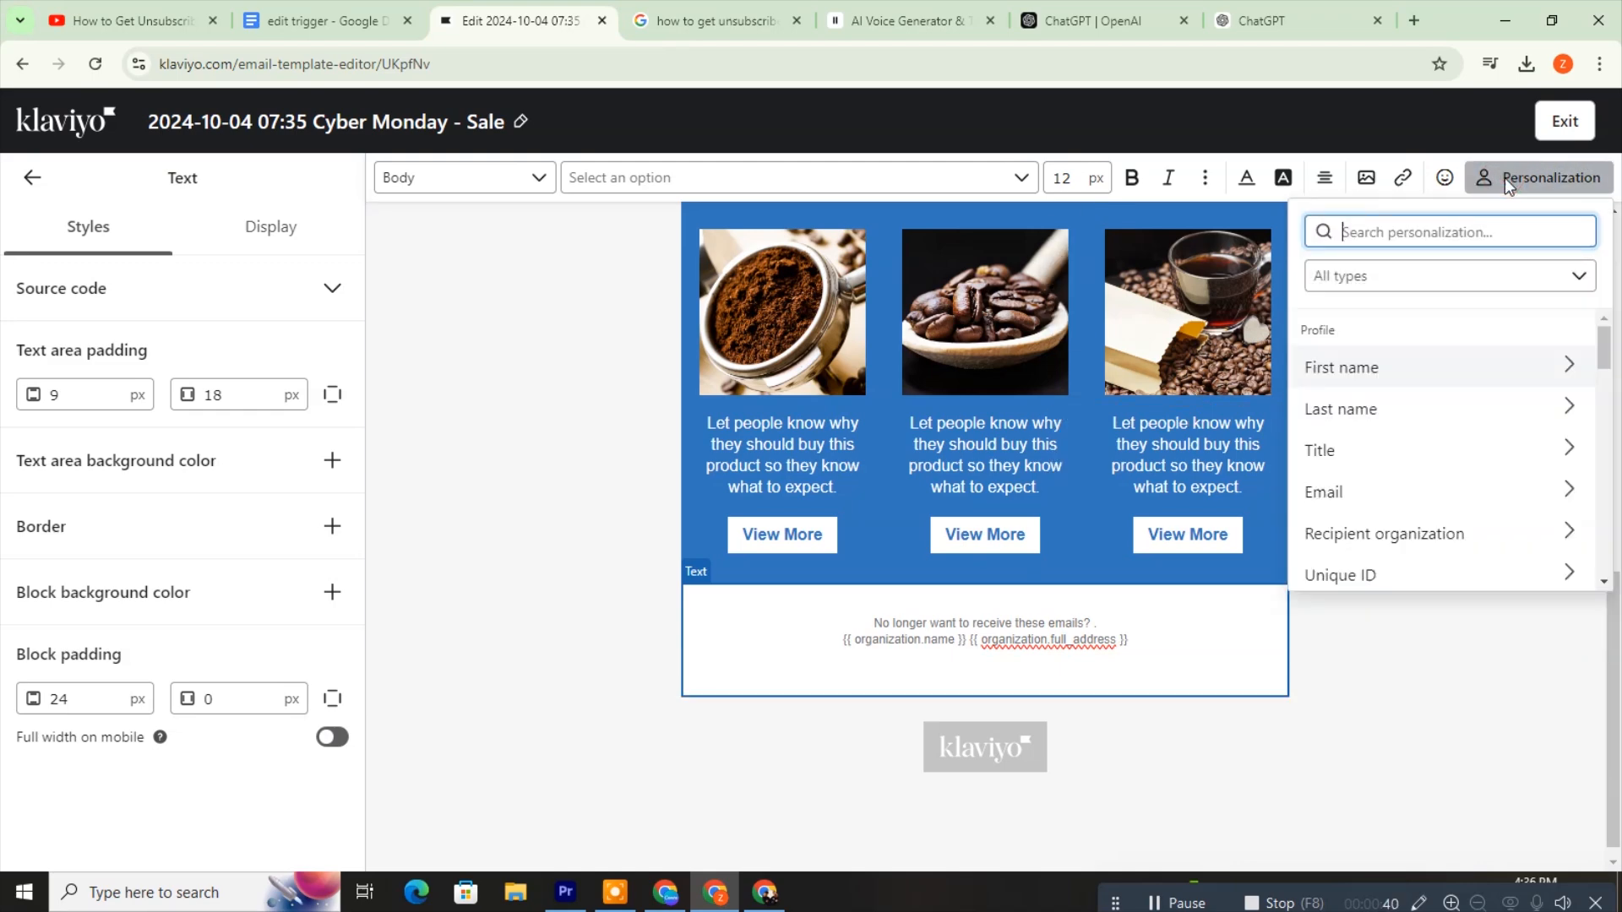
pyautogui.click(1448, 275)
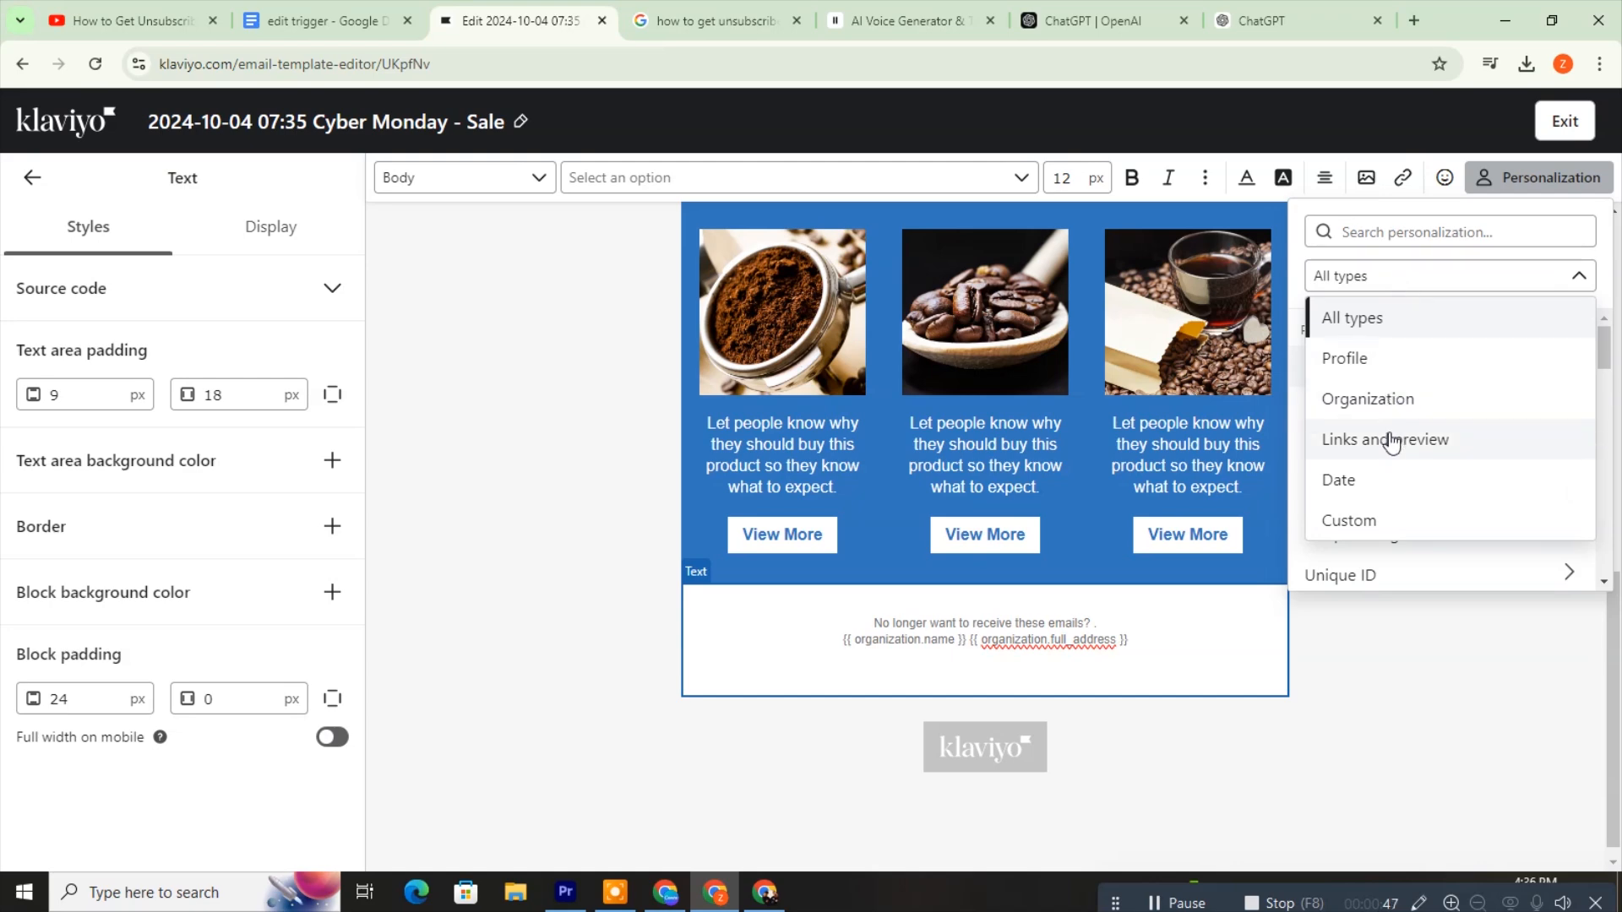
# Filter to 'Links and preview', insert the Unsubscribe tag into the footer, save and exit the editor.
pyautogui.click(1386, 439)
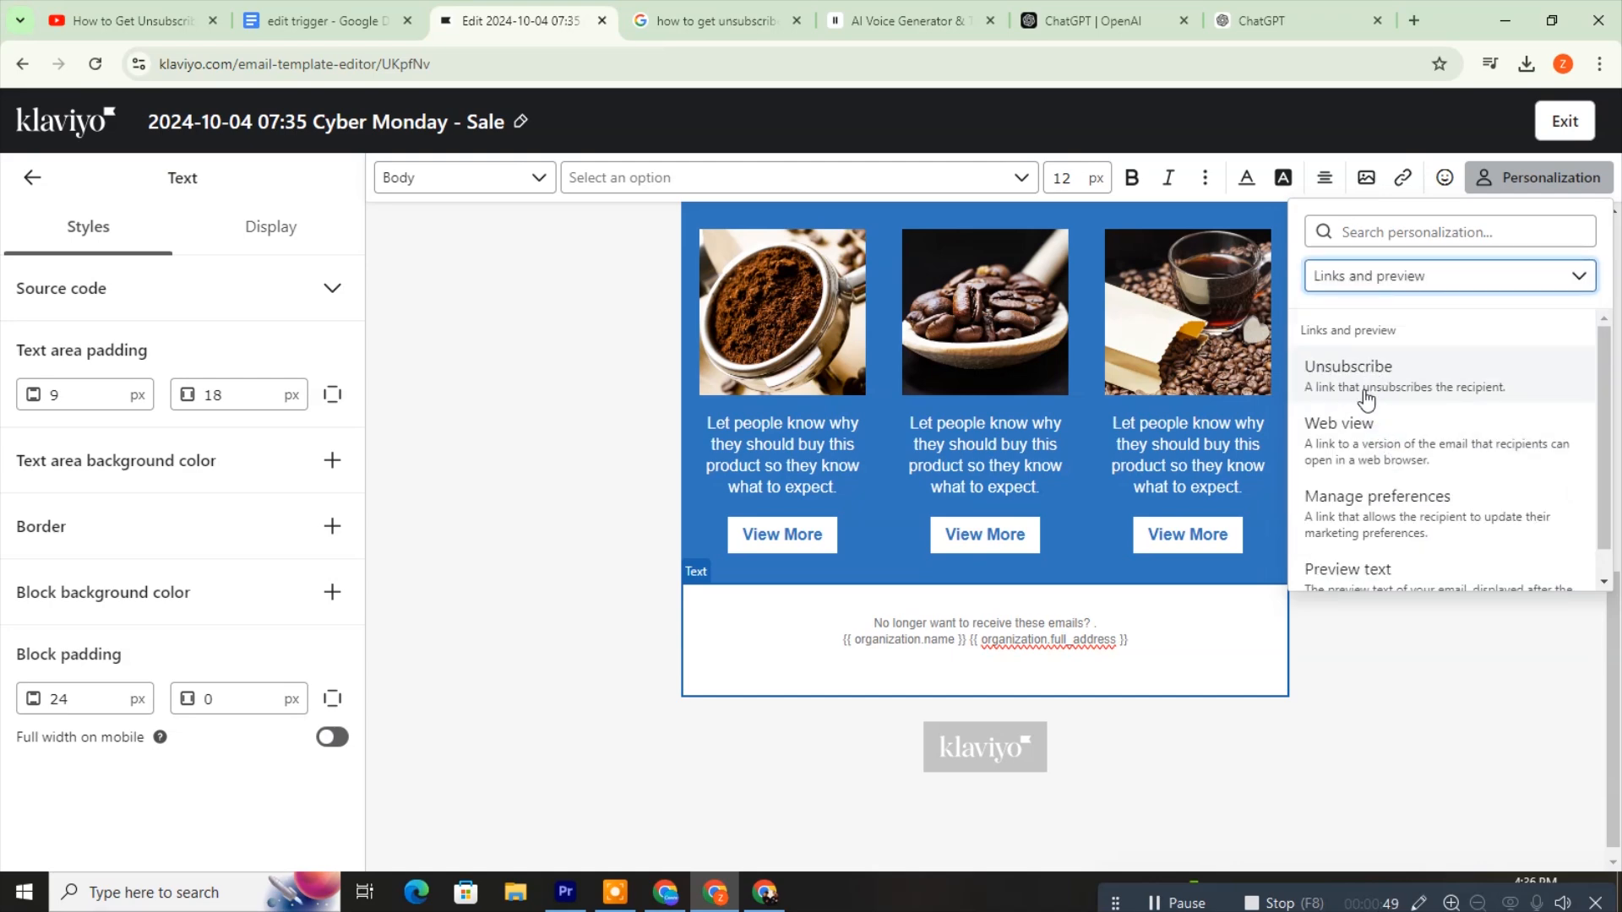
pyautogui.click(1349, 367)
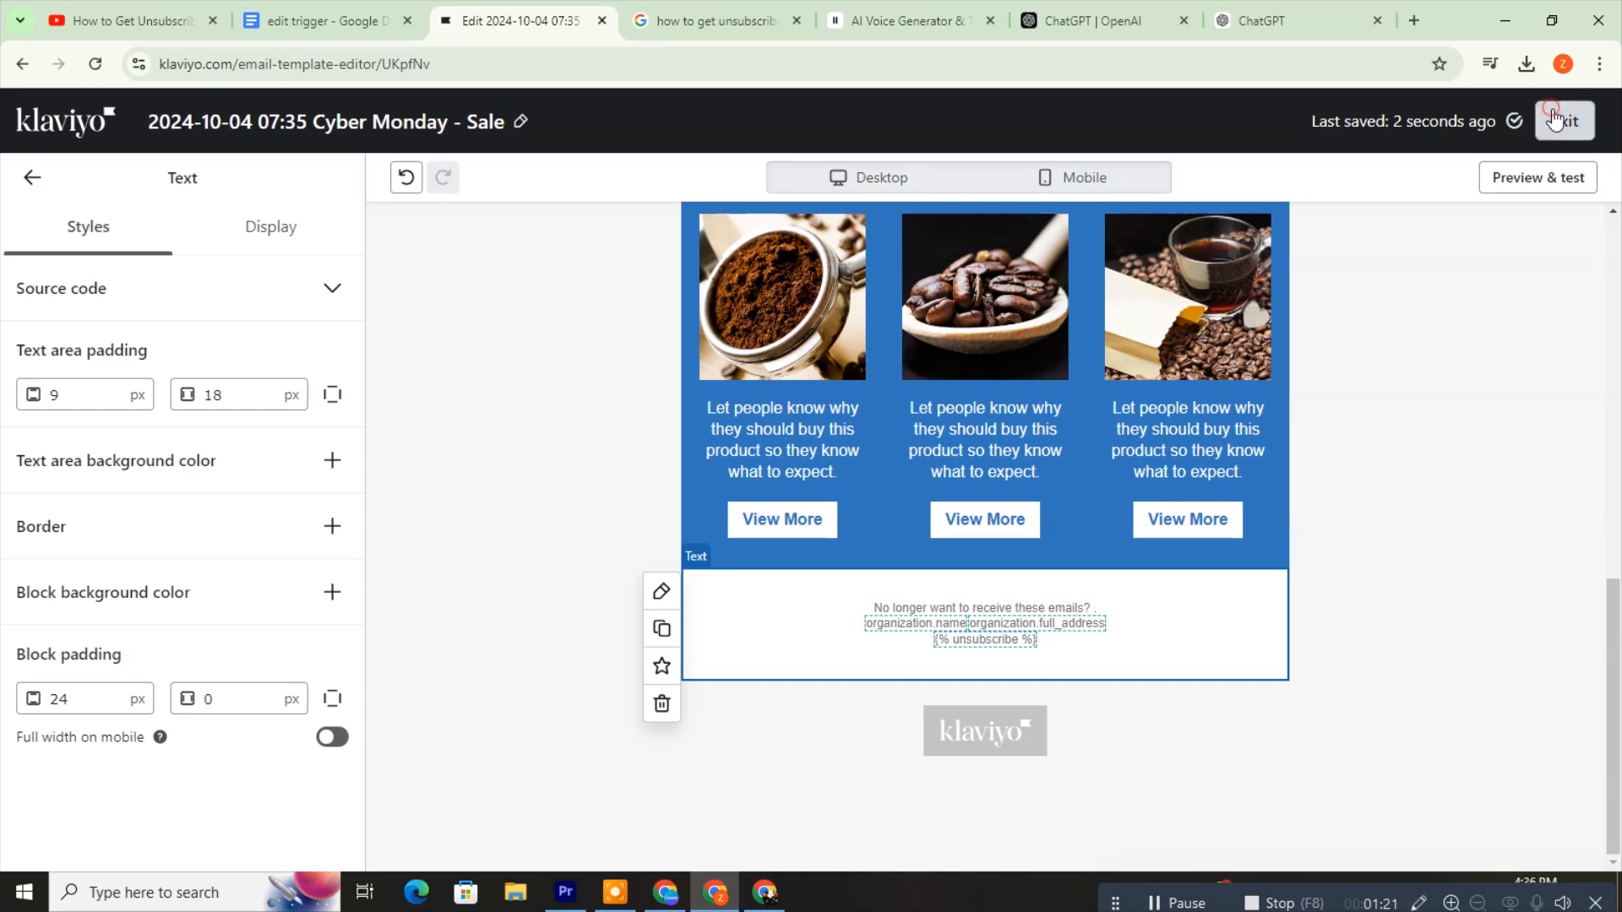
pyautogui.click(1561, 121)
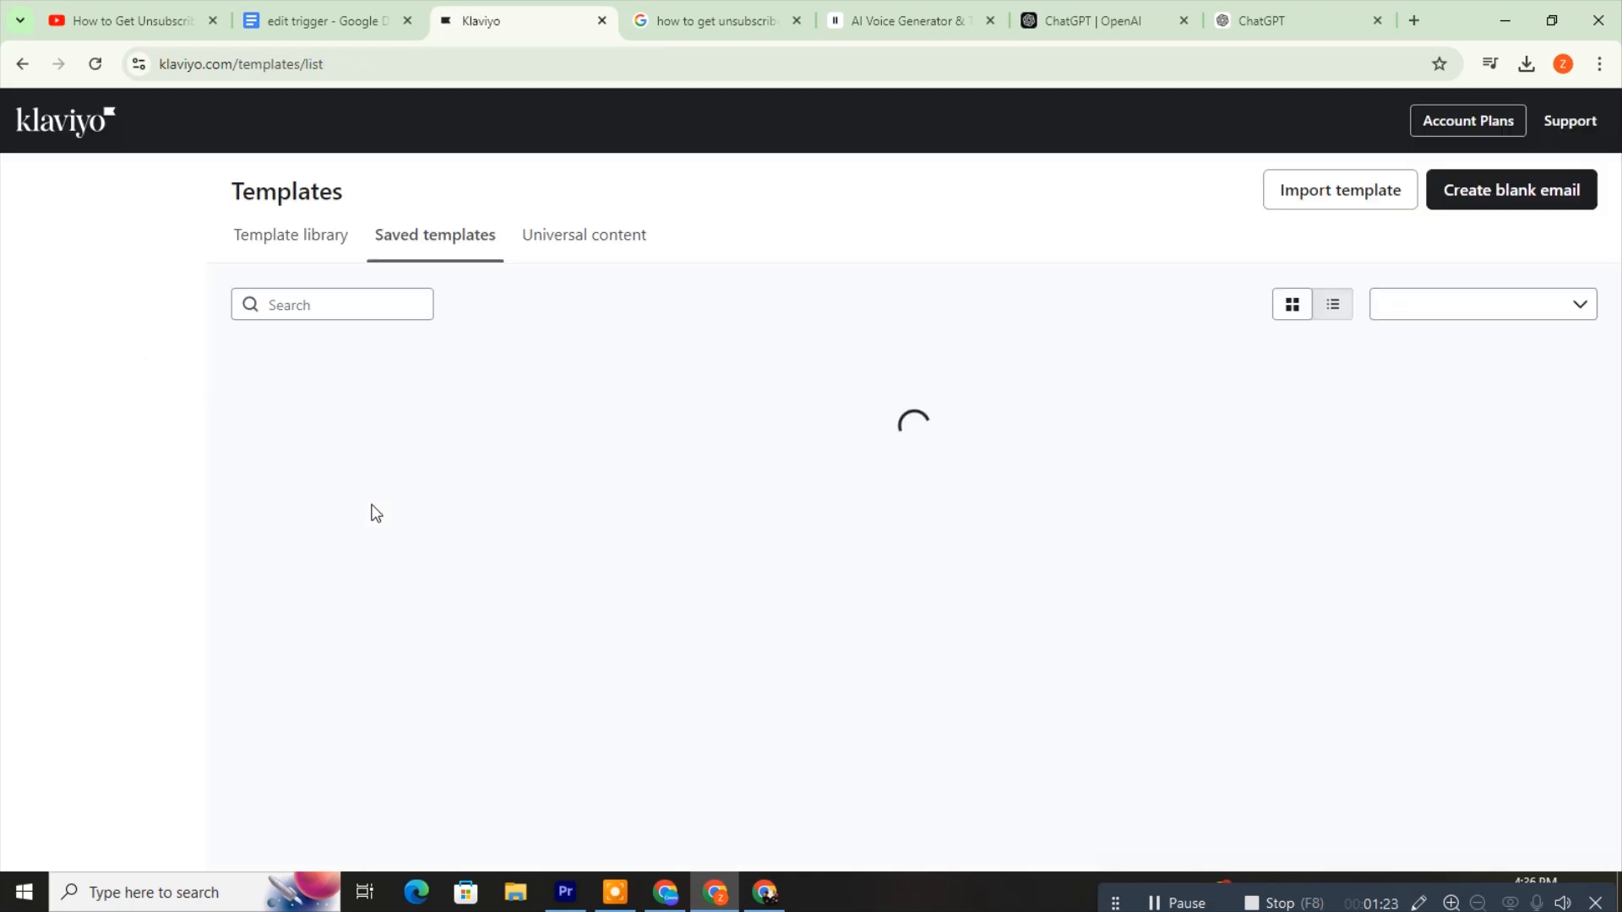